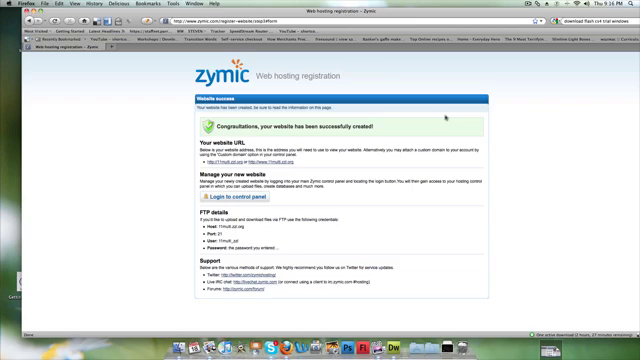
mouse_move(446, 118)
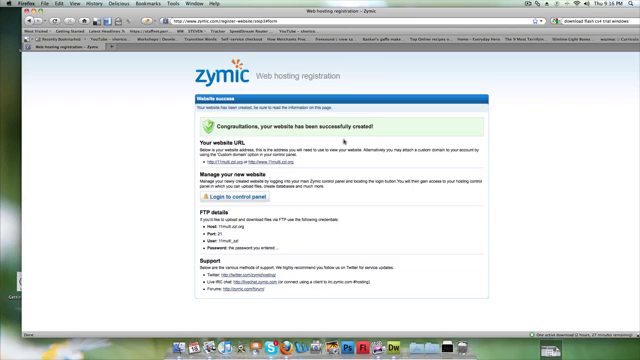
mouse_move(380, 158)
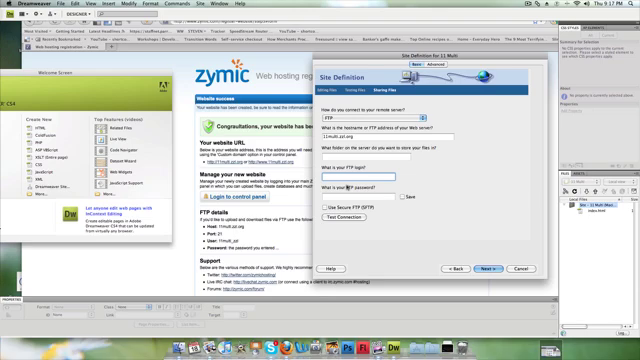
text(11muli)
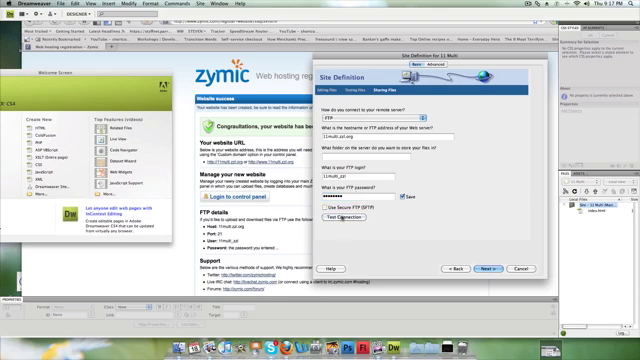
Test the FTP connection to Zymic and acknowledge the successful-connection message.
click(340, 210)
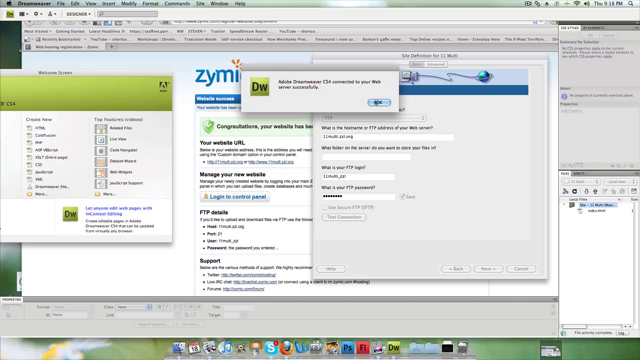
click(380, 100)
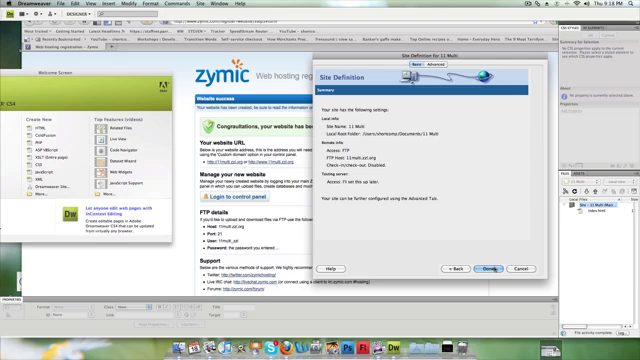
Finish the Zymic site definition with Done, closing the wizard.
click(492, 268)
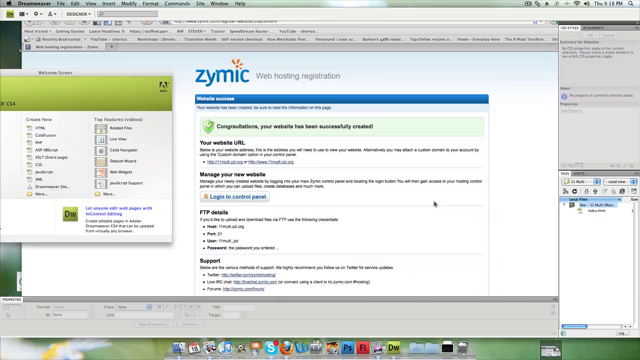
mouse_move(438, 202)
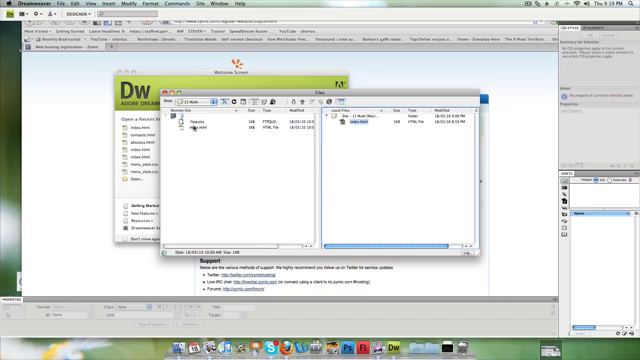
Upload the index file from Local Files to the Zymic remote server with Put.
click(348, 128)
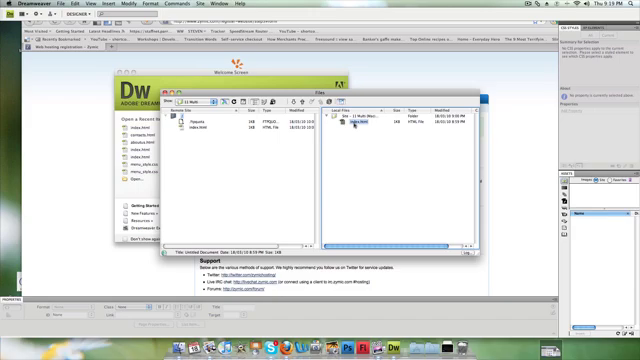
click(354, 128)
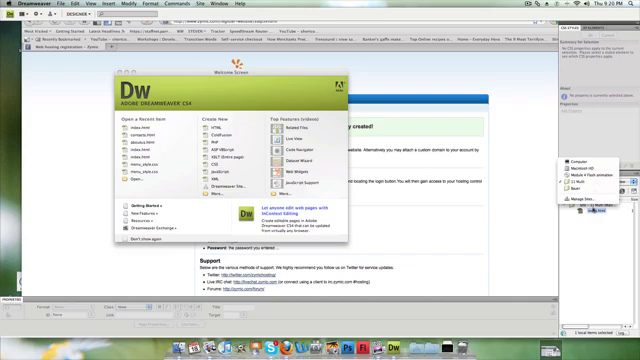
click(596, 204)
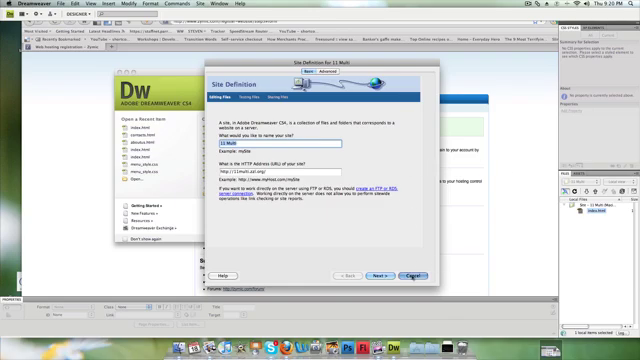
click(410, 272)
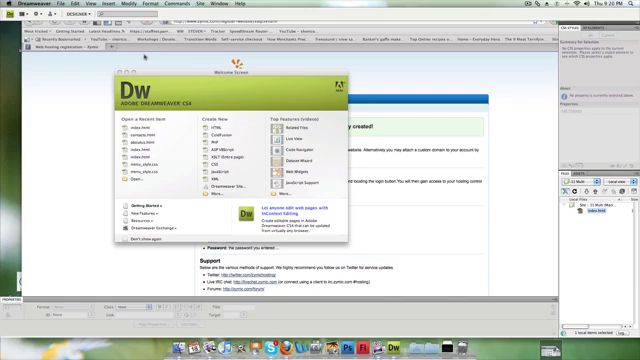